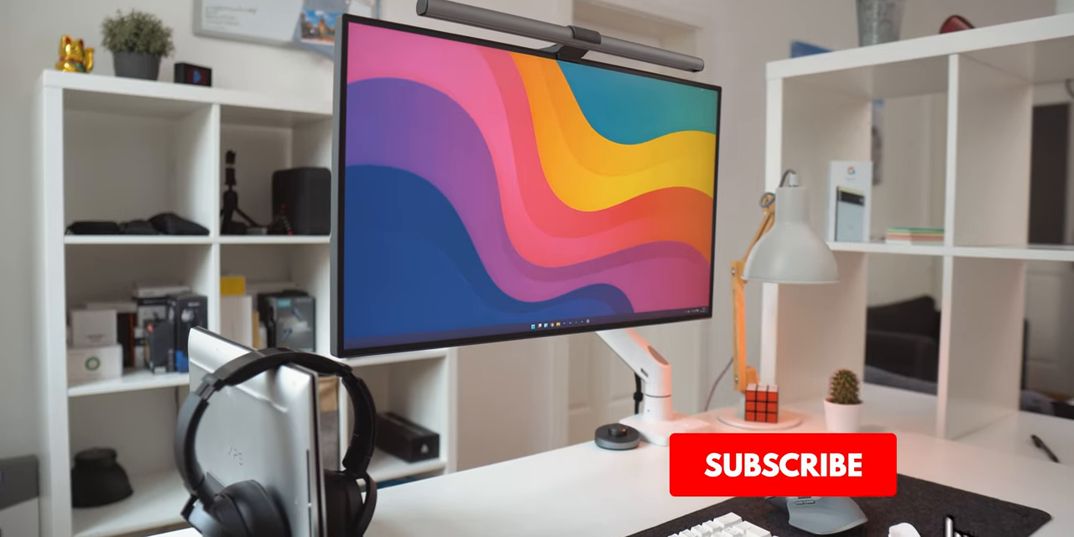
click(782, 463)
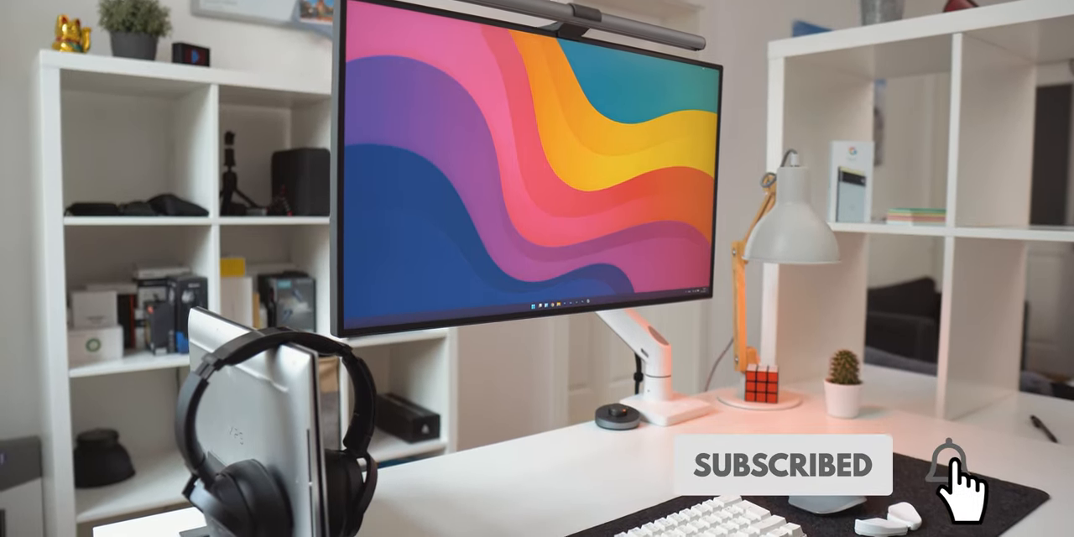